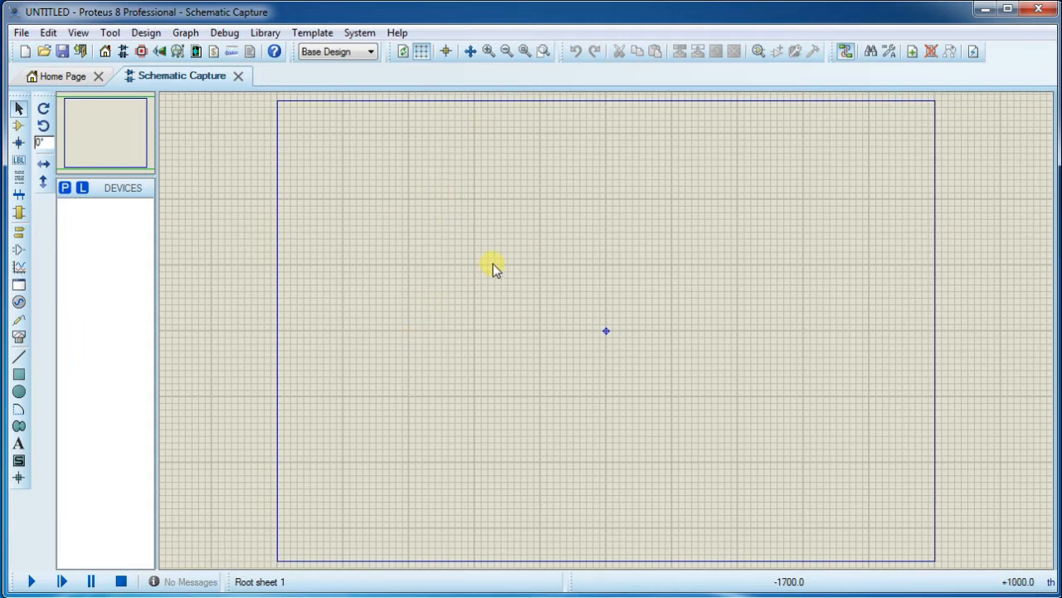
mouse_move(465, 189)
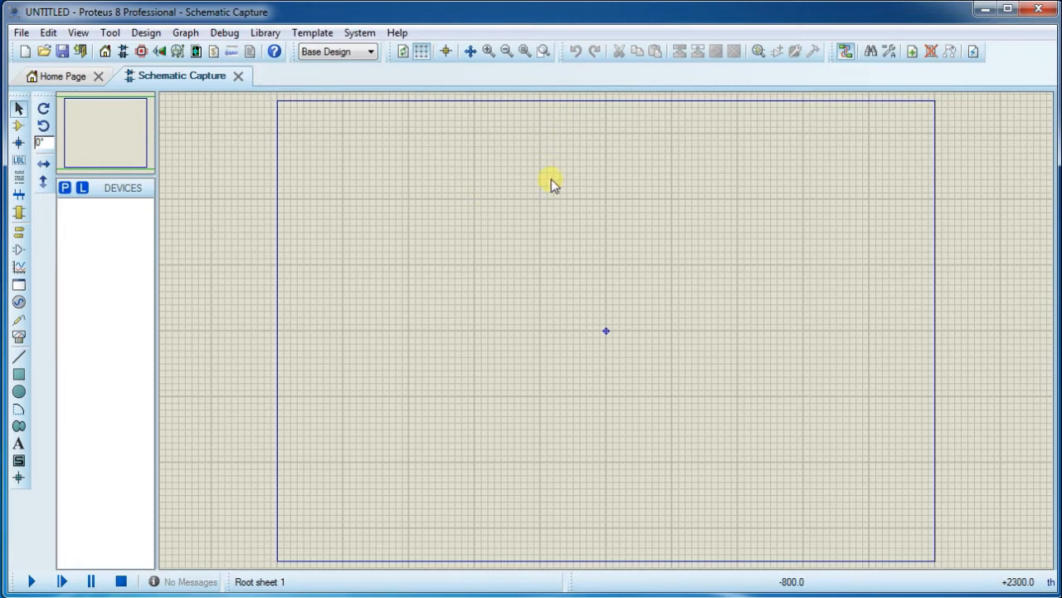
mouse_move(544, 223)
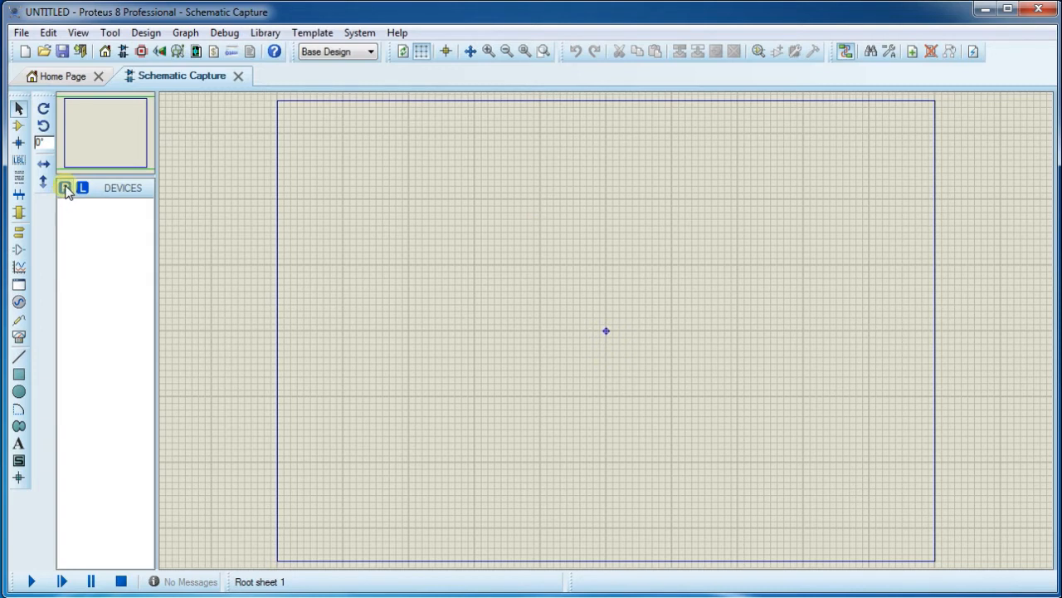
Pick the SIMULINO UNO board (search 'uno') and place it near the sheet centre
left_click(67, 186)
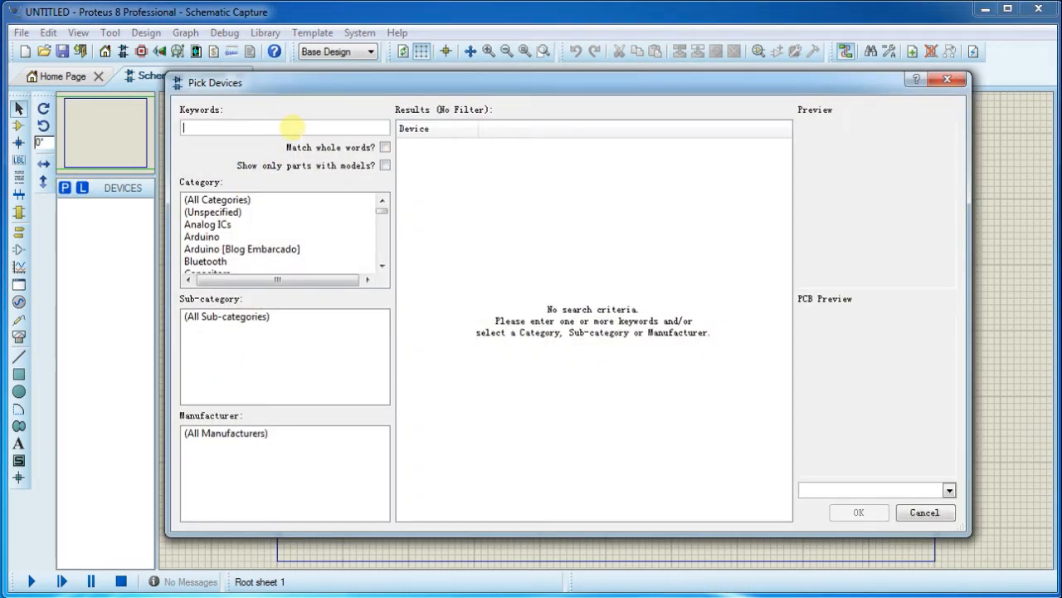
type("uno")
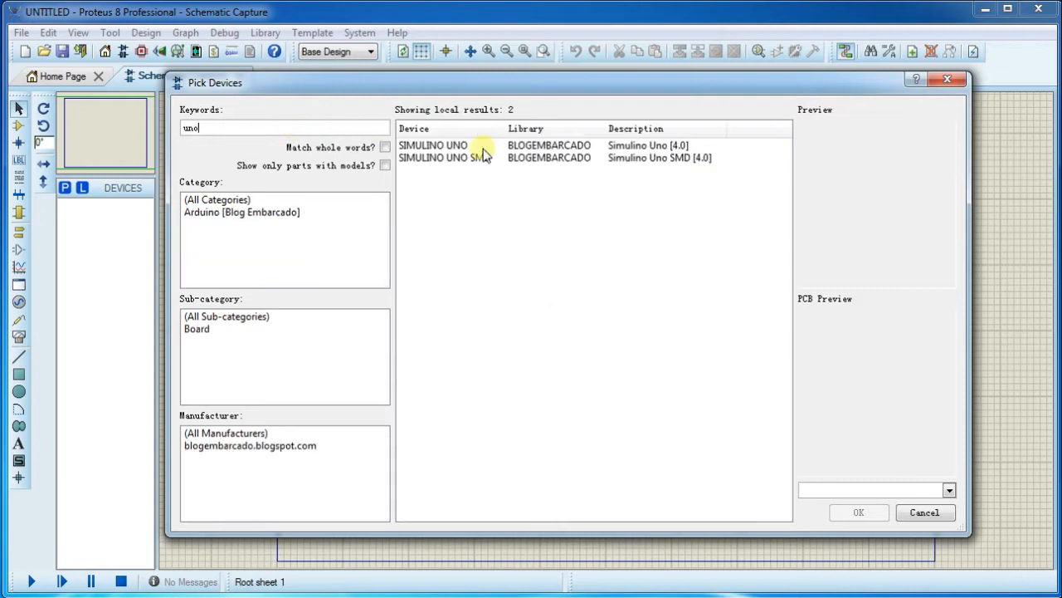
left_click(448, 146)
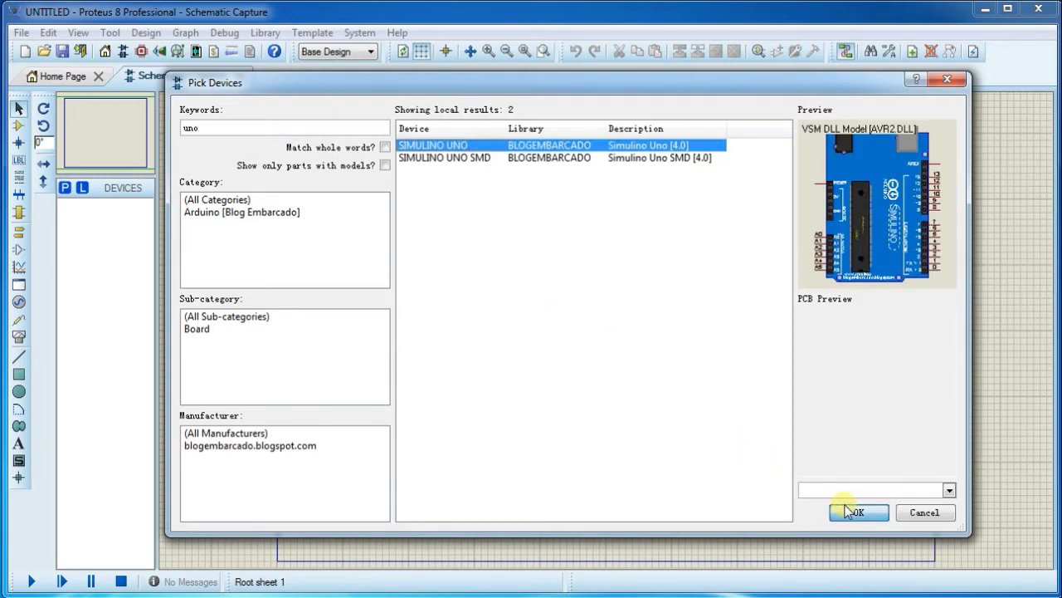
left_click(863, 513)
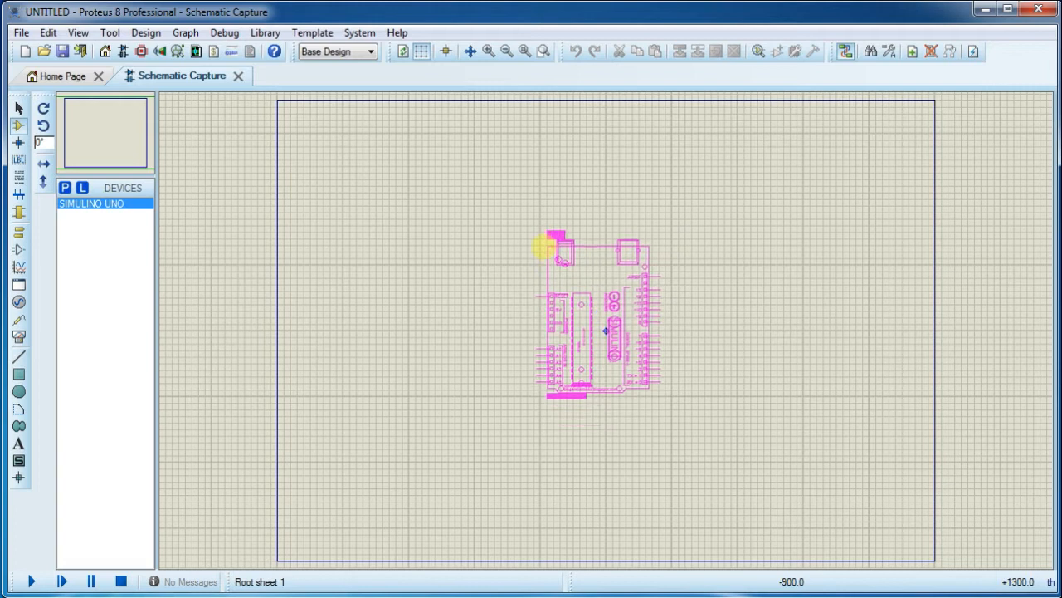
left_click(487, 51)
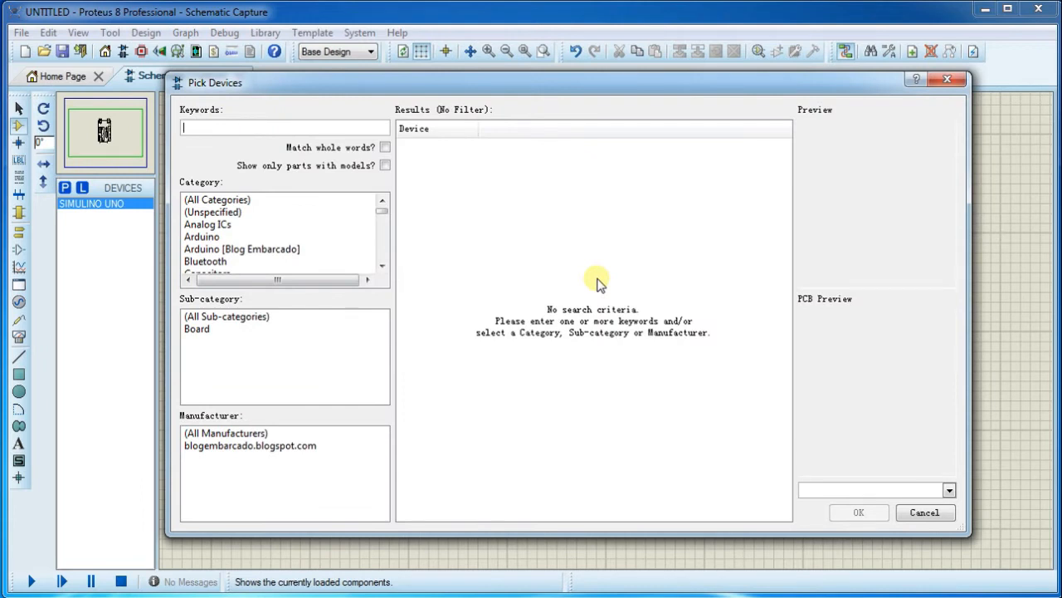
Pick the LM016L 16x2 LCD (search 'lcd 16') and place it beside the Uno
type("lcd 16")
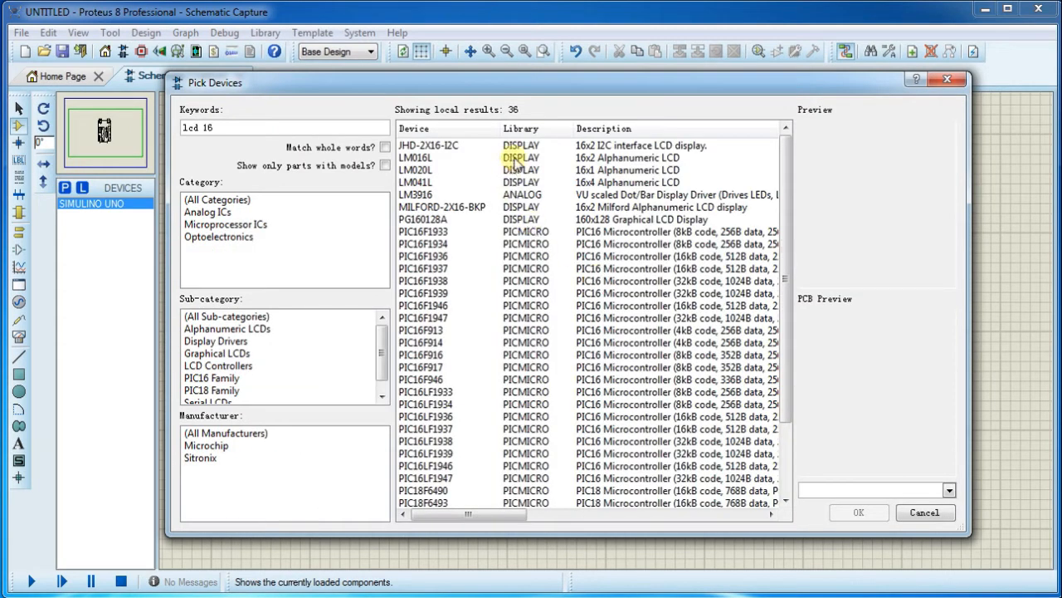
mouse_move(501, 163)
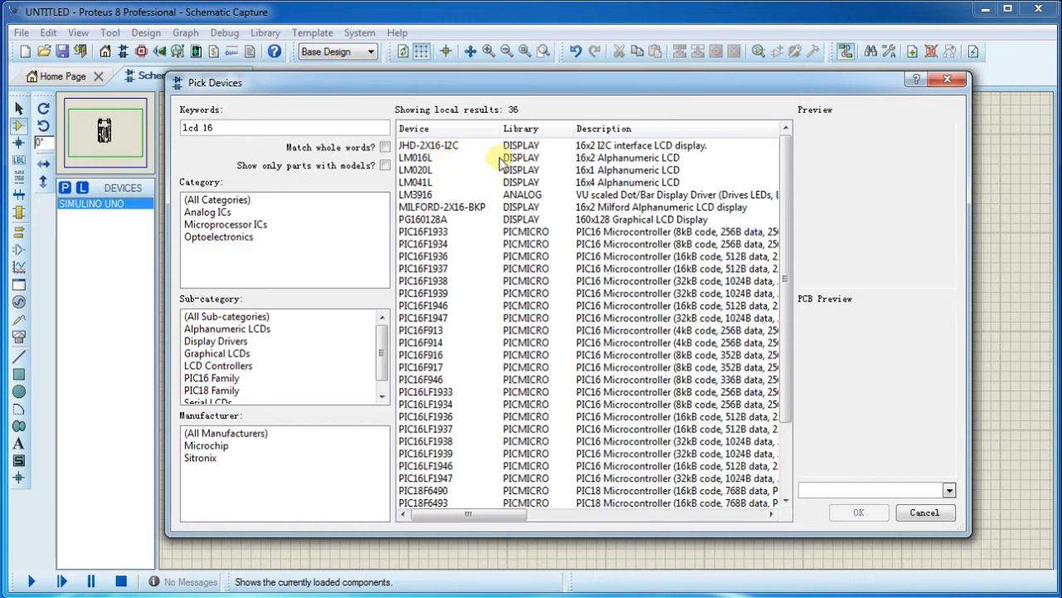
left_click(419, 158)
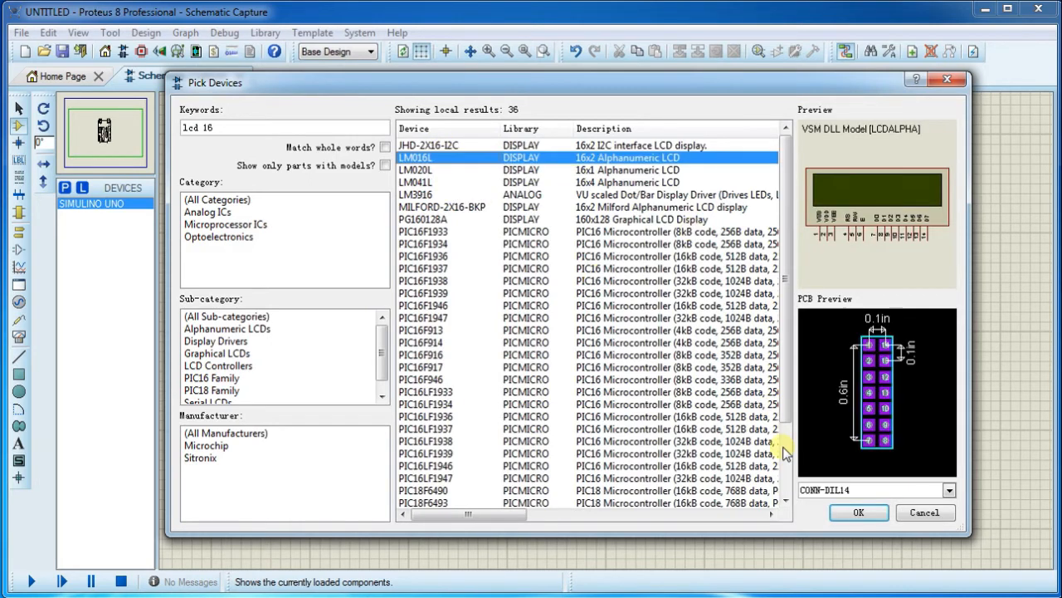
left_click(867, 511)
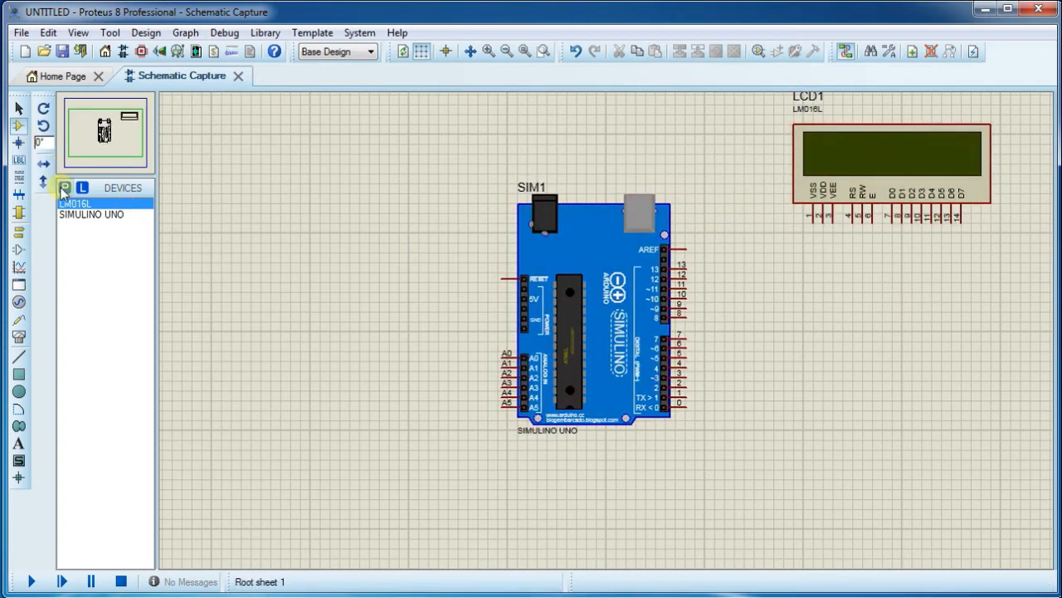
left_click(63, 186)
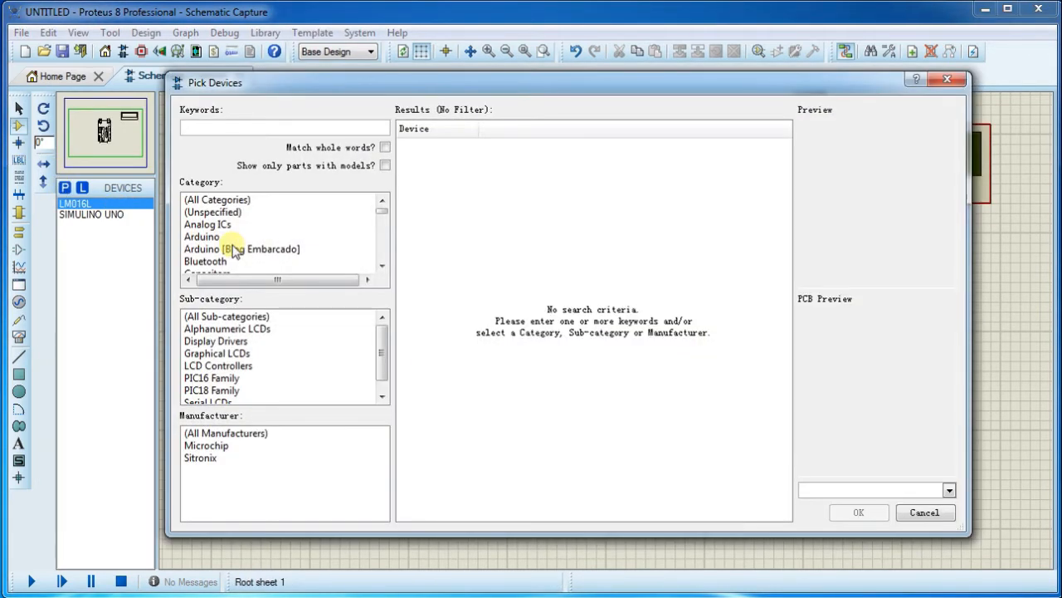
Pick the HCSR04 ultrasonic sensor (search 'hcsr') and place it above the Uno
type("hcsr")
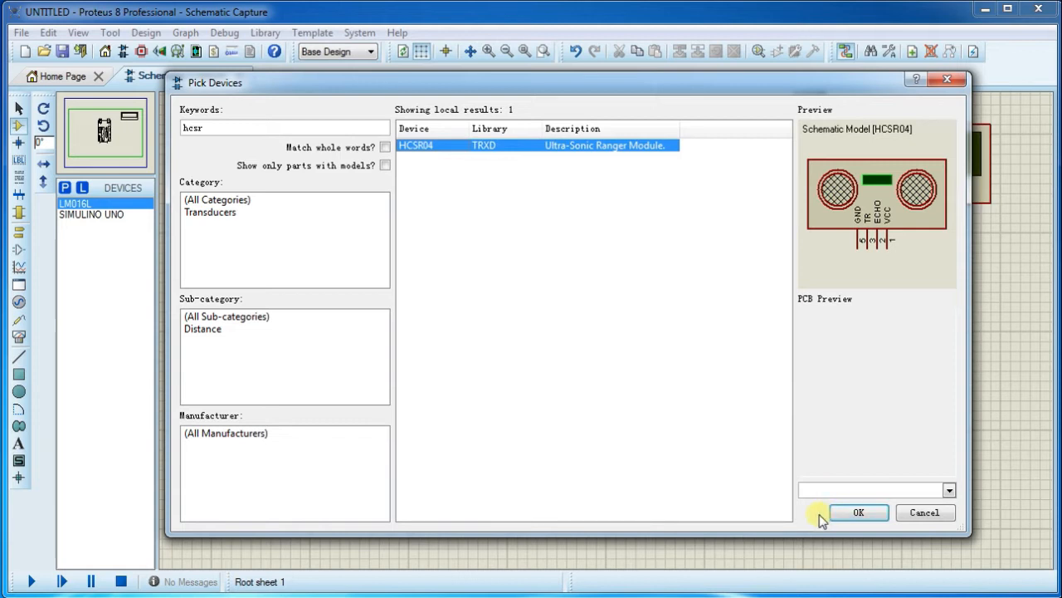
left_click(863, 513)
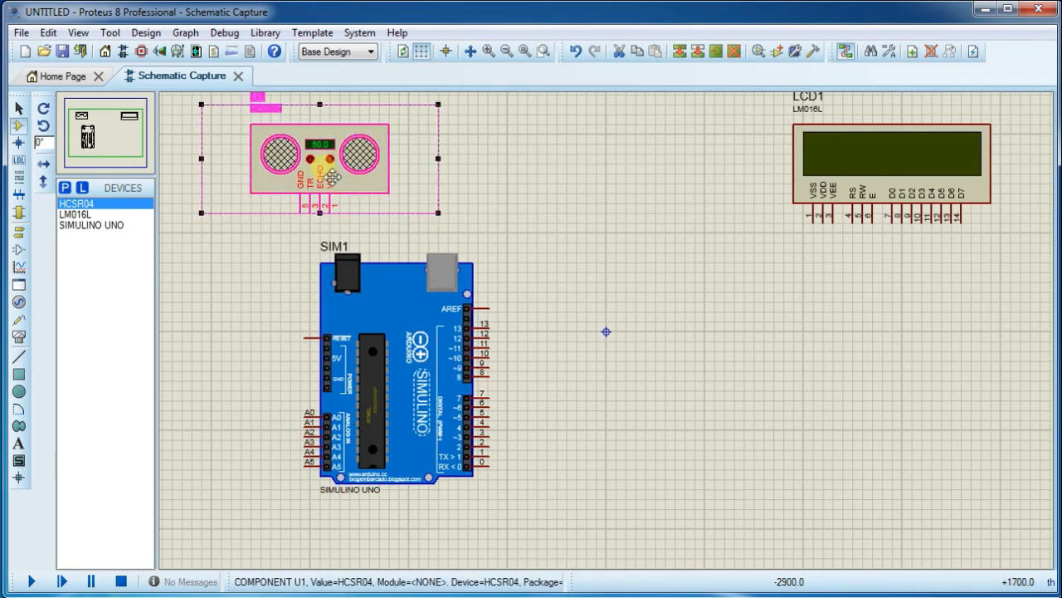
Move the sensor to the top centre, wire Uno pins to LCD RS and data pins, and a sensor pin to the Uno
left_click_drag(319, 158, 634, 158)
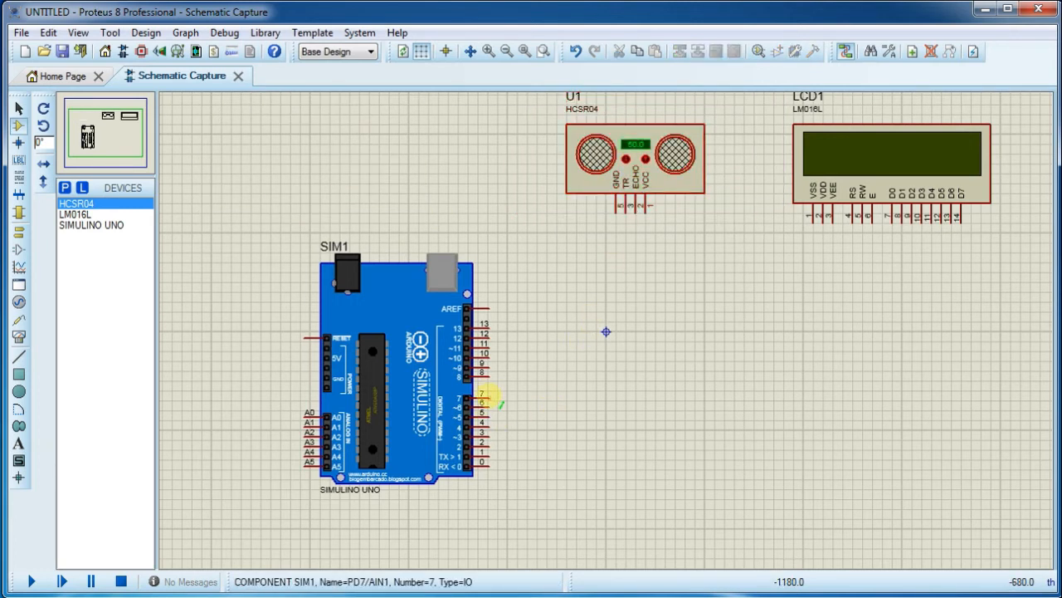
left_click_drag(491, 395, 793, 262)
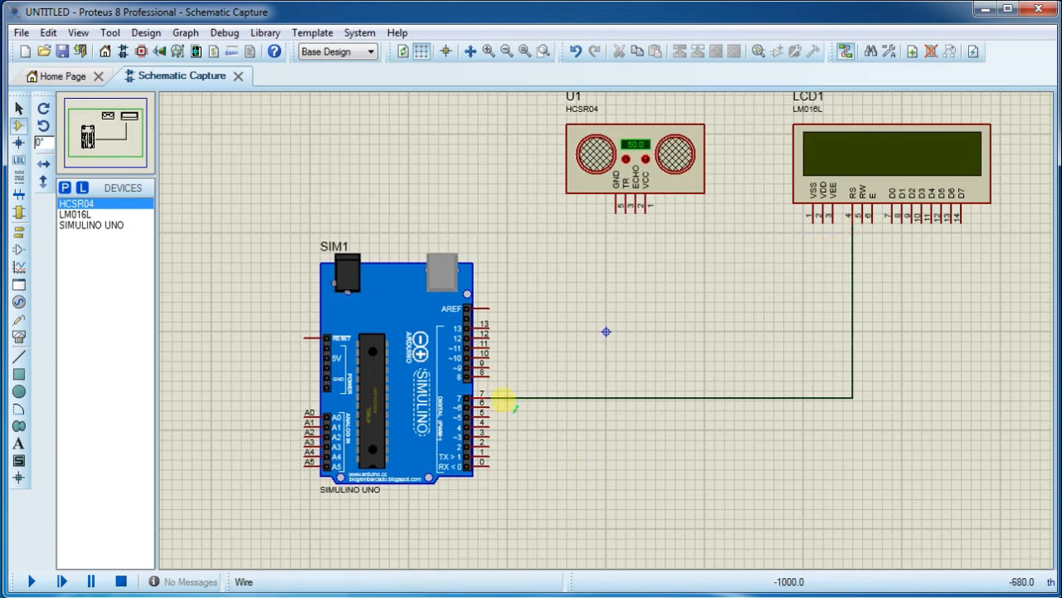
left_click_drag(498, 405, 871, 312)
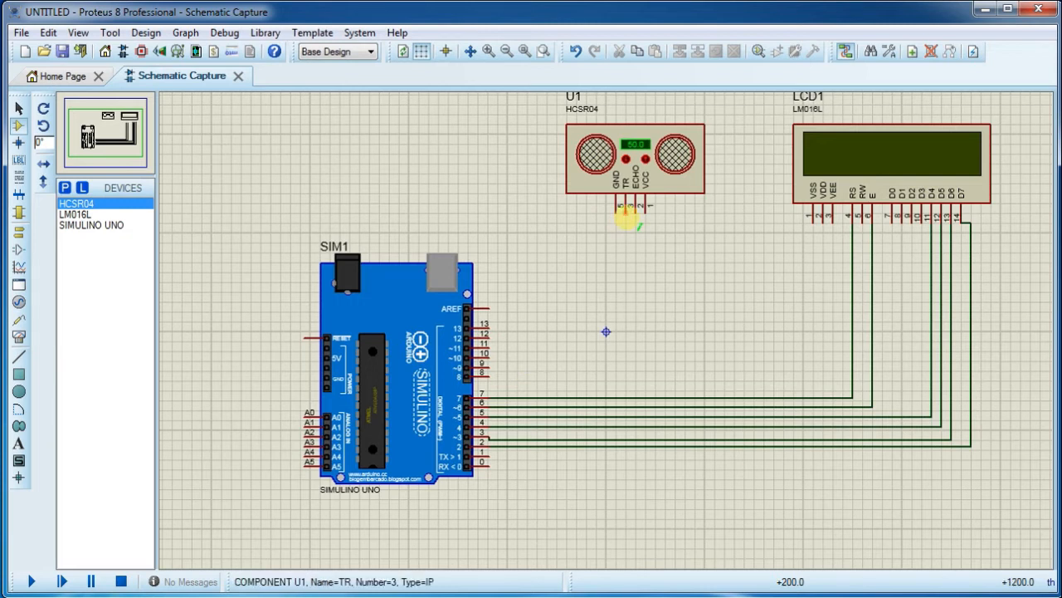
left_click_drag(630, 220, 498, 338)
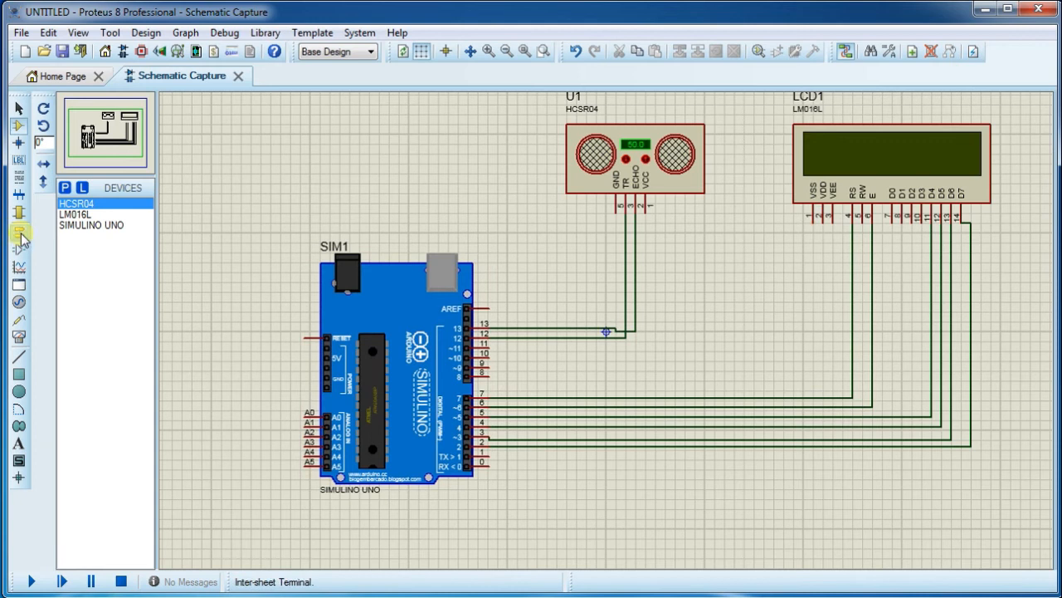
Switch to Terminals mode to place GROUND terminals for the sensor and LCD
left_click(15, 218)
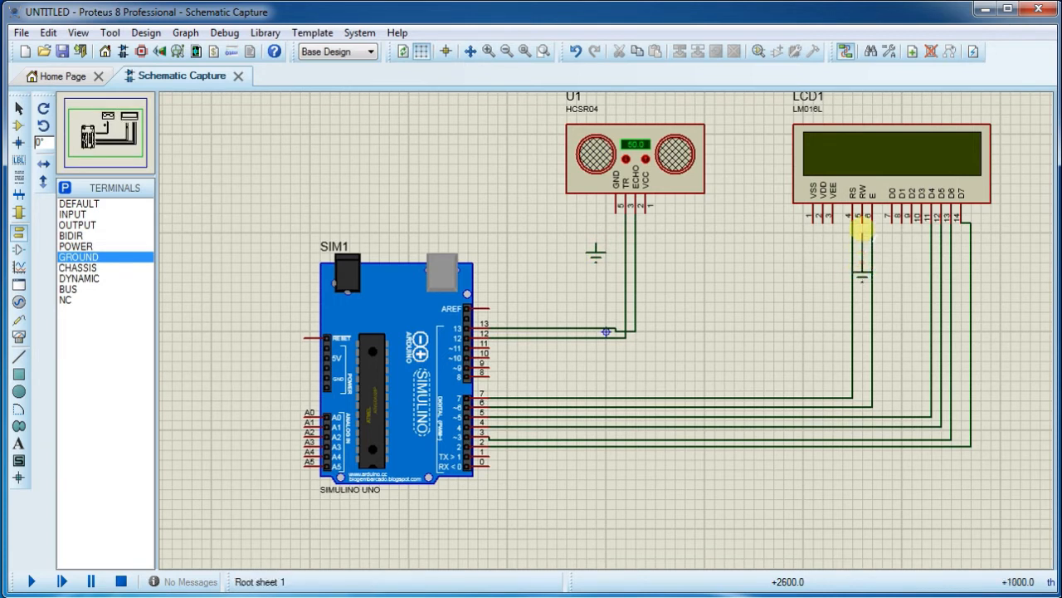
mouse_move(594, 246)
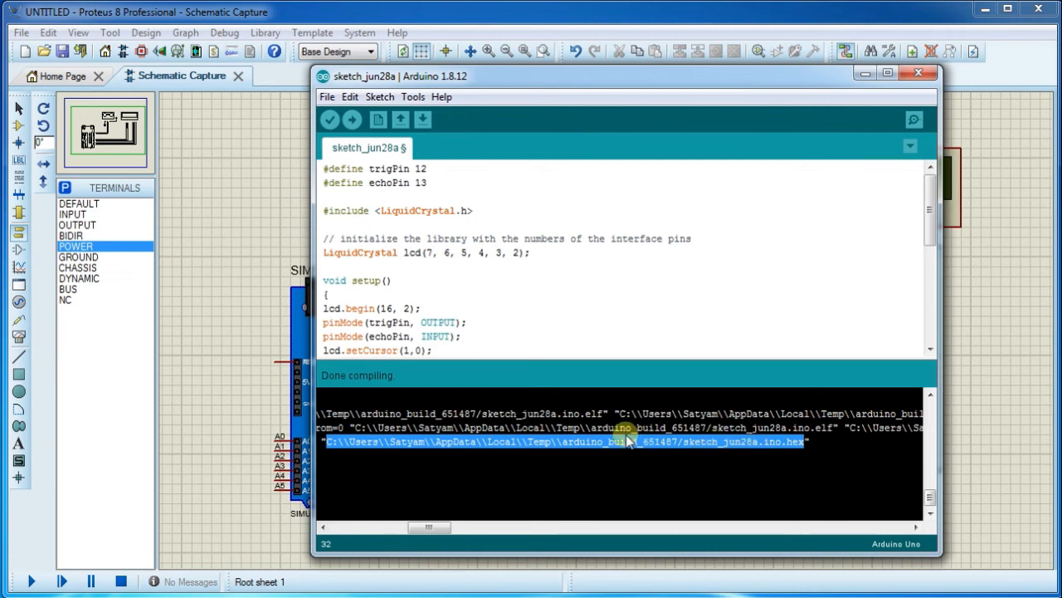
Copy the compiled .hex file path from the Arduino IDE build output
key("ctrl+c")
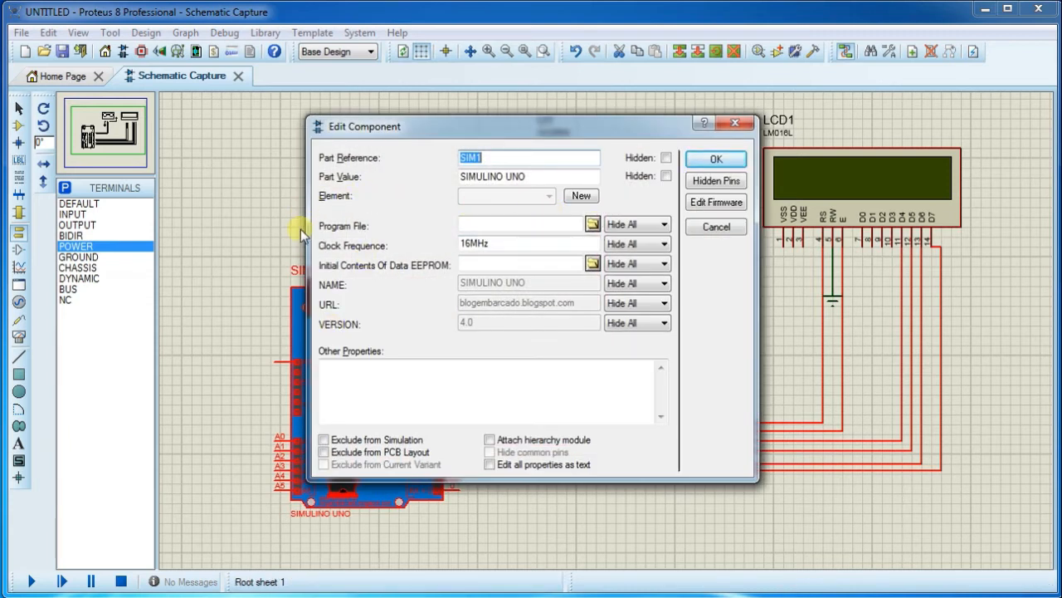
Set the Uno's Program File to sketch_jun28a.ino.hex and start the simulation showing 'Distance='
left_click(522, 224)
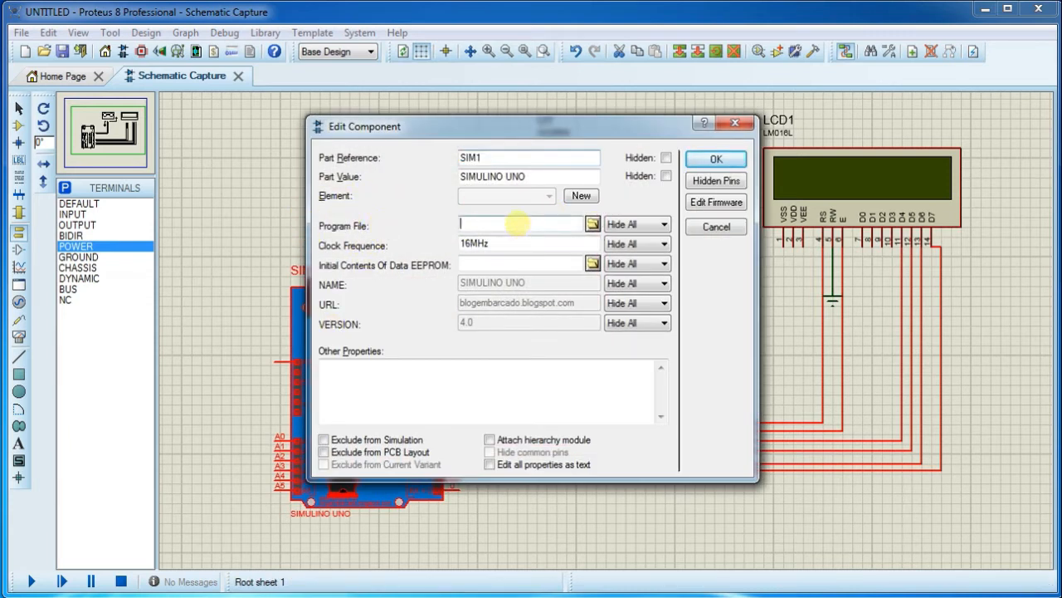
type("651487/sketch_jun28a.ino.hex")
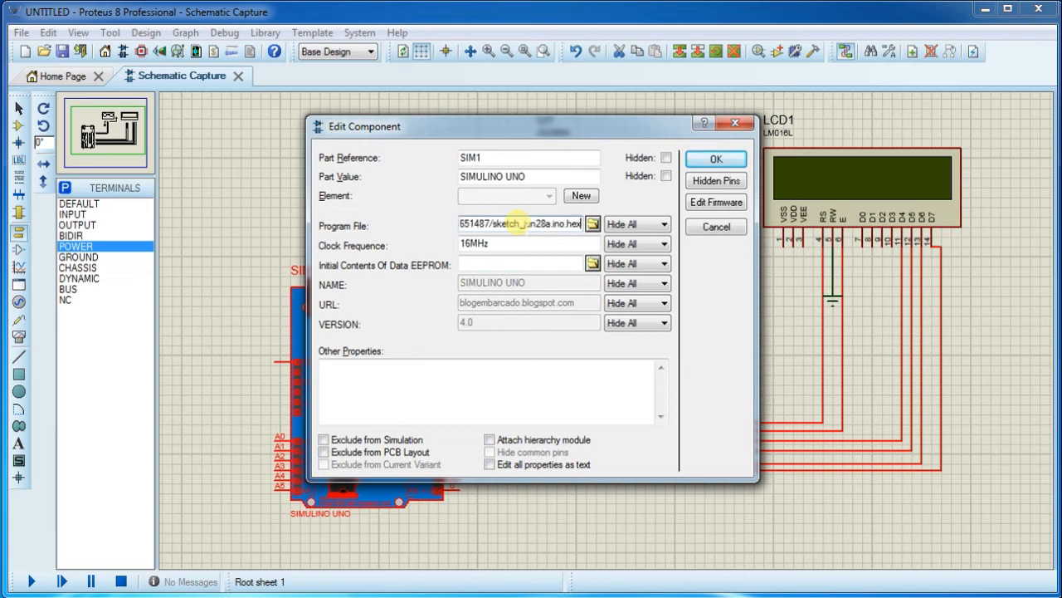
left_click(715, 160)
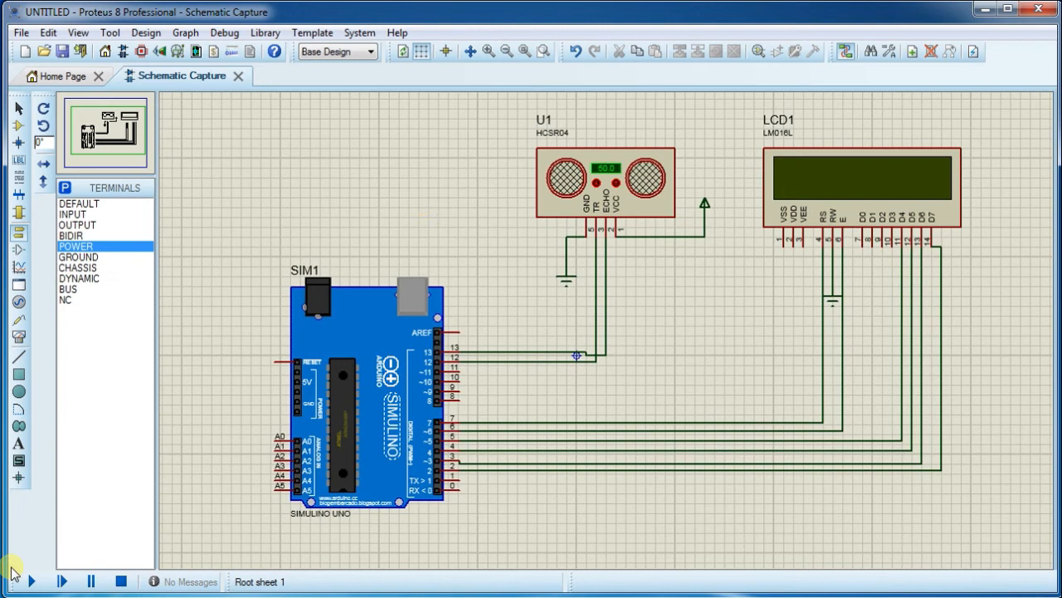
left_click(33, 581)
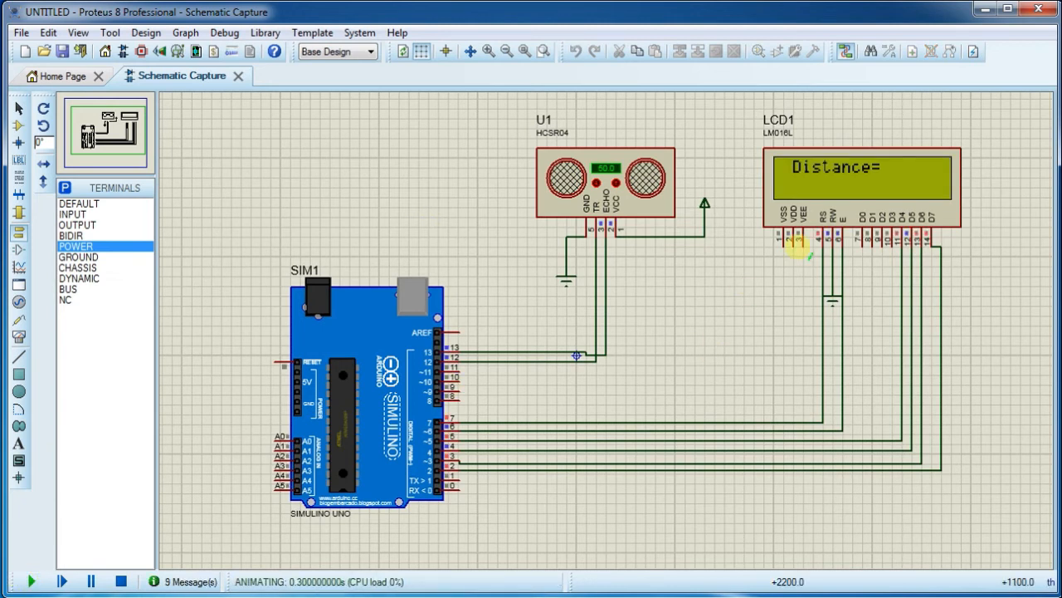